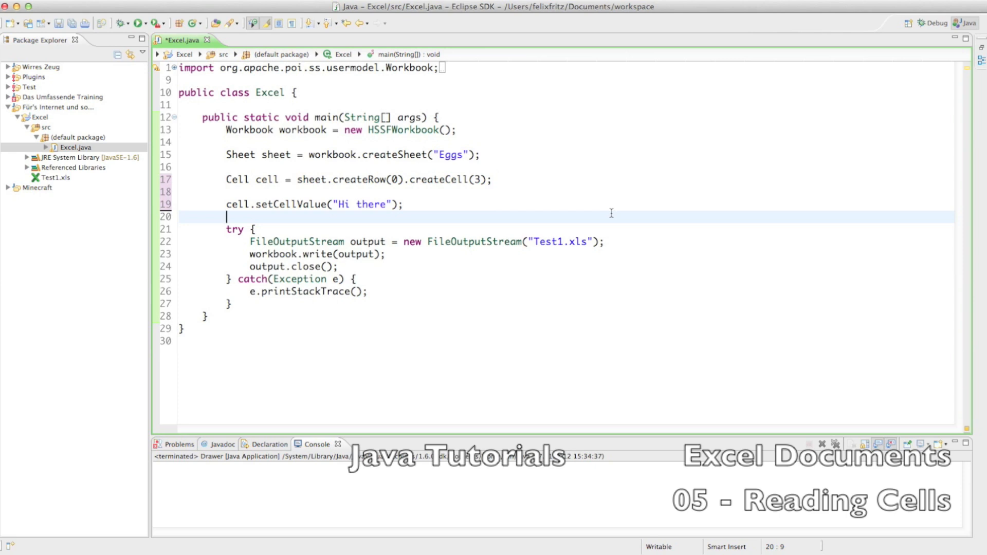
Insert a blank line after the setCellValue("Hi there") statement in main.
{"action": "key", "text": "Return"}
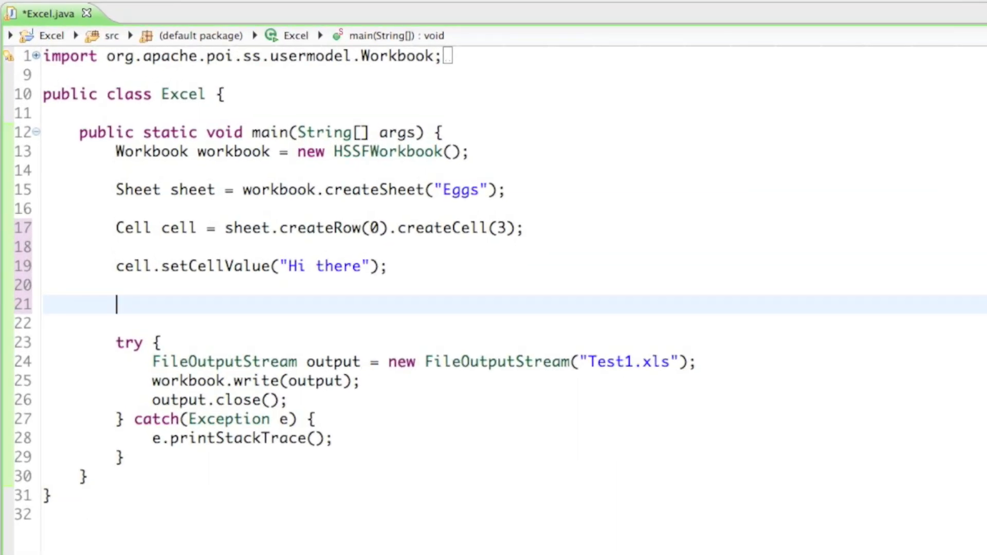
Write System.out.println(); on the new line and pass cell as its argument.
{"action": "type", "text": "Syste"}
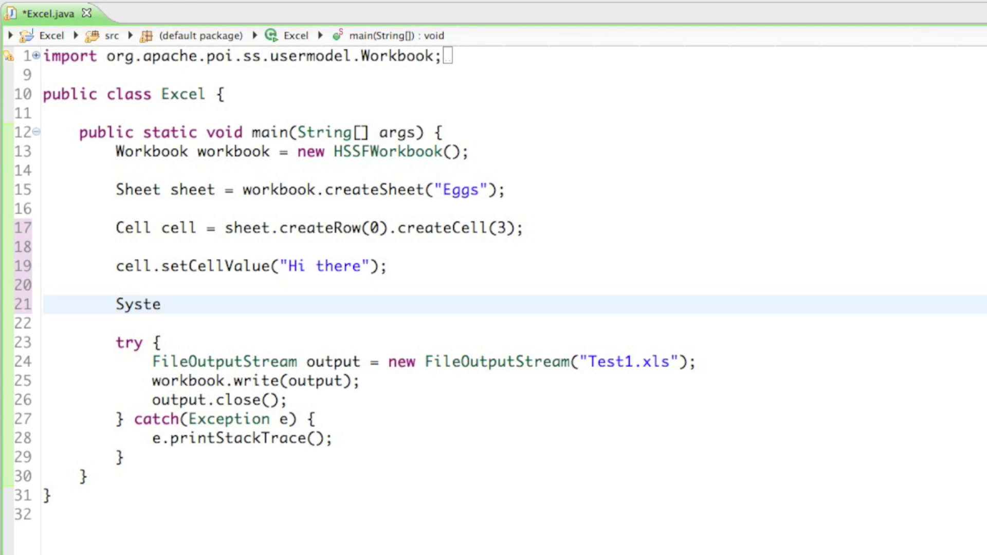
{"action": "type", "text": "m.out.pr"}
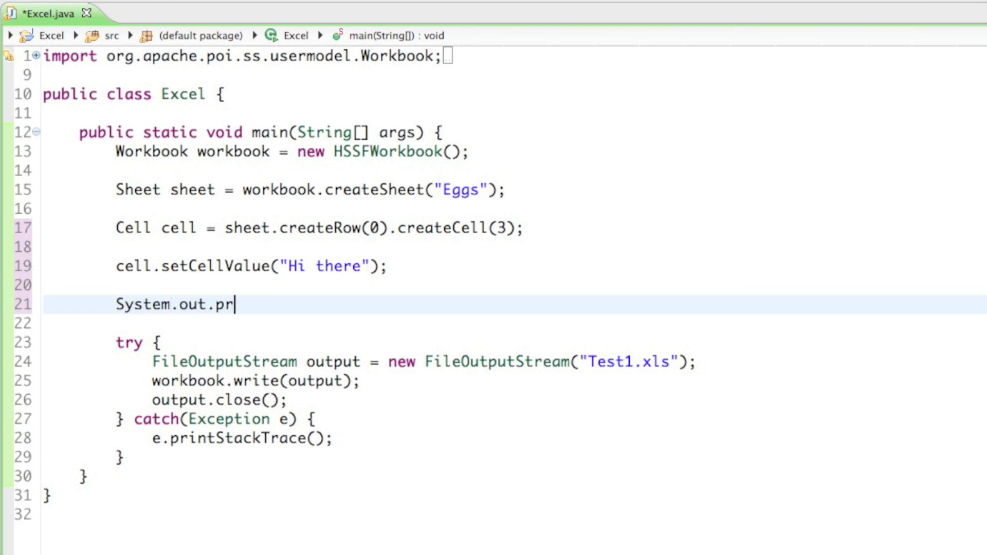
{"action": "type", "text": "intln();"}
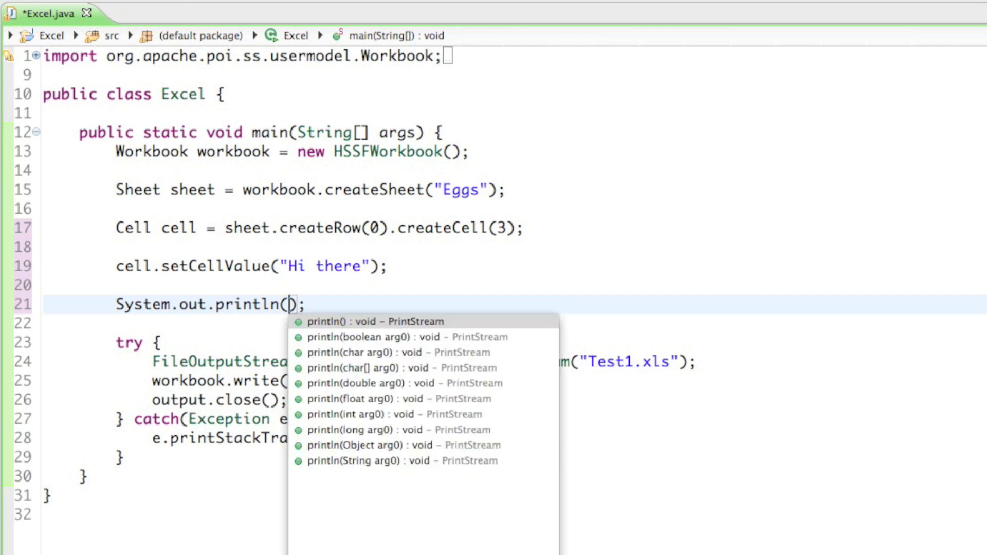
{"action": "mouse_move", "coordinate": [227, 175]}
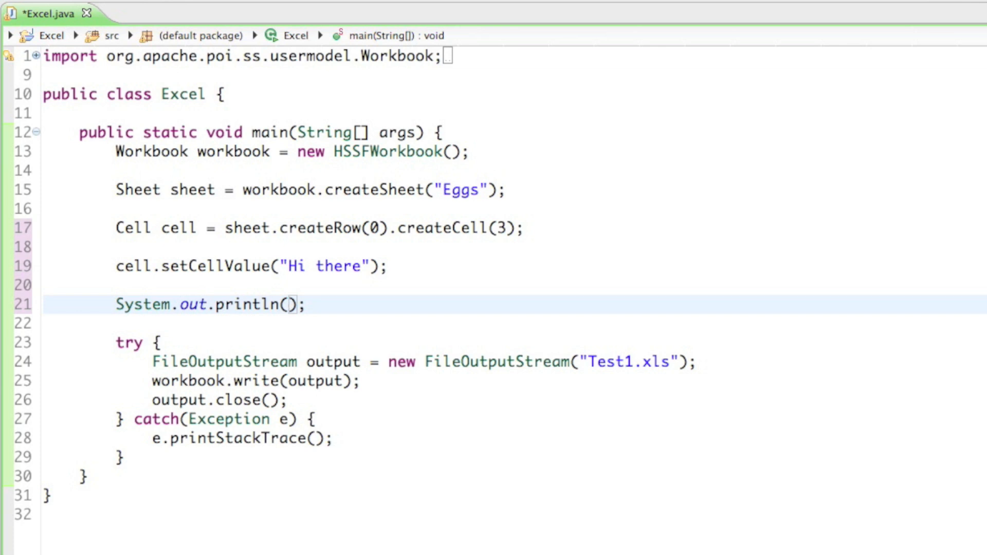
{"action": "type", "text": "cell"}
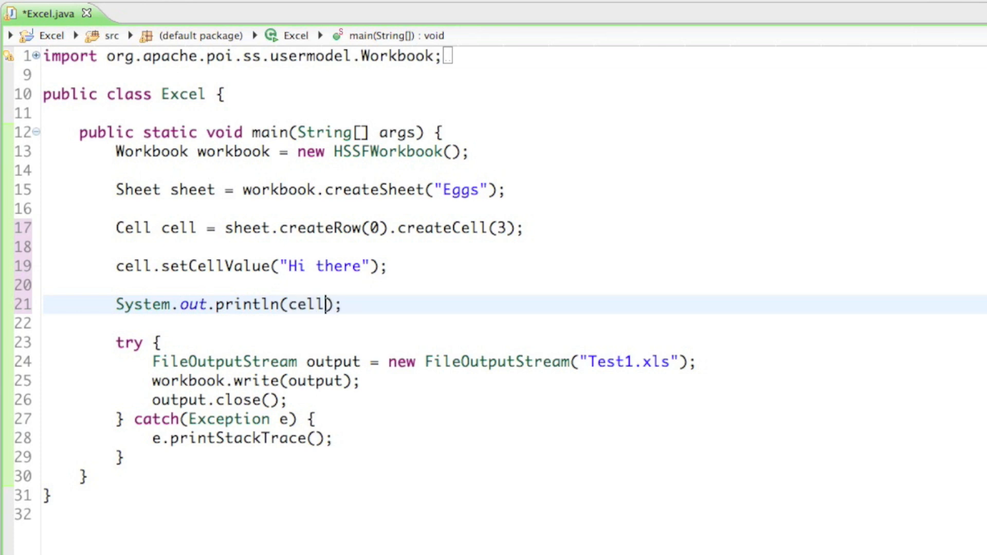
Extend the println argument to cell.getRichStringCellValue().toString() via content assist.
{"action": "type", "text": "."}
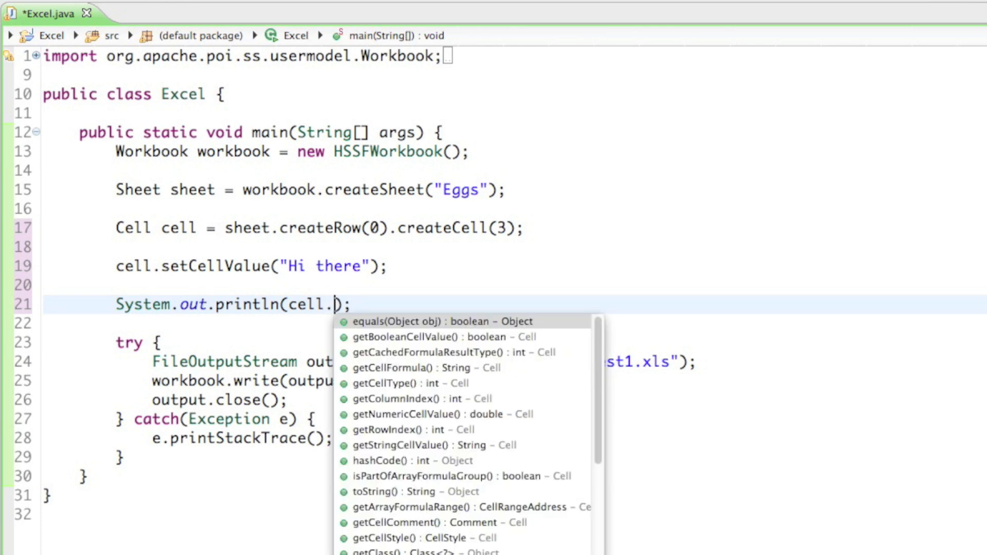
{"action": "type", "text": "get"}
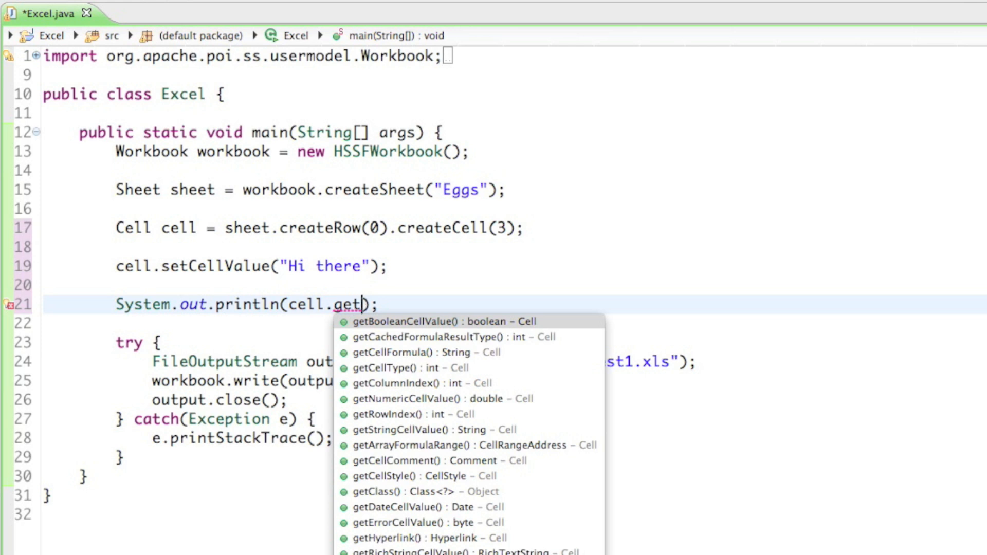
{"action": "type", "text": "RichStringCellValue()/"}
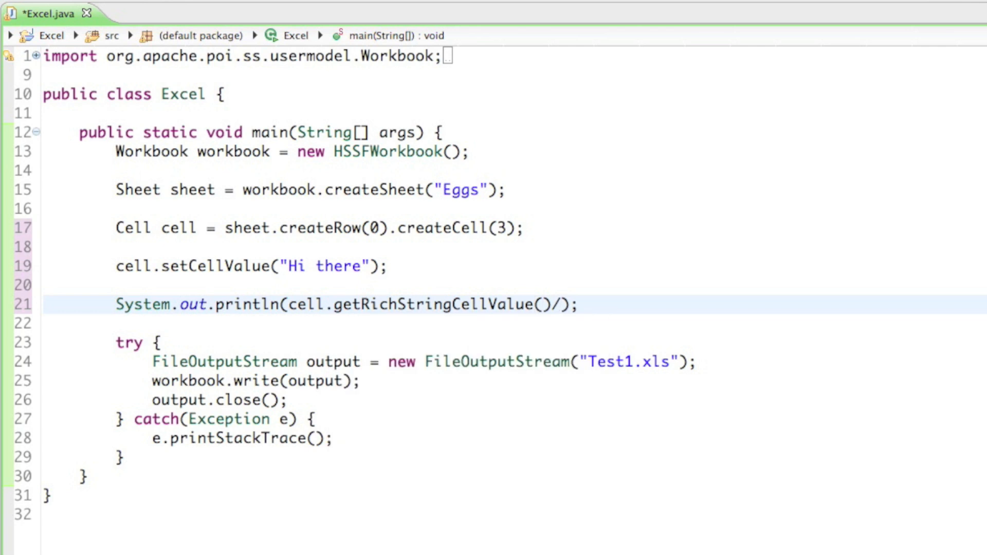
{"action": "type", "text": ".toString("}
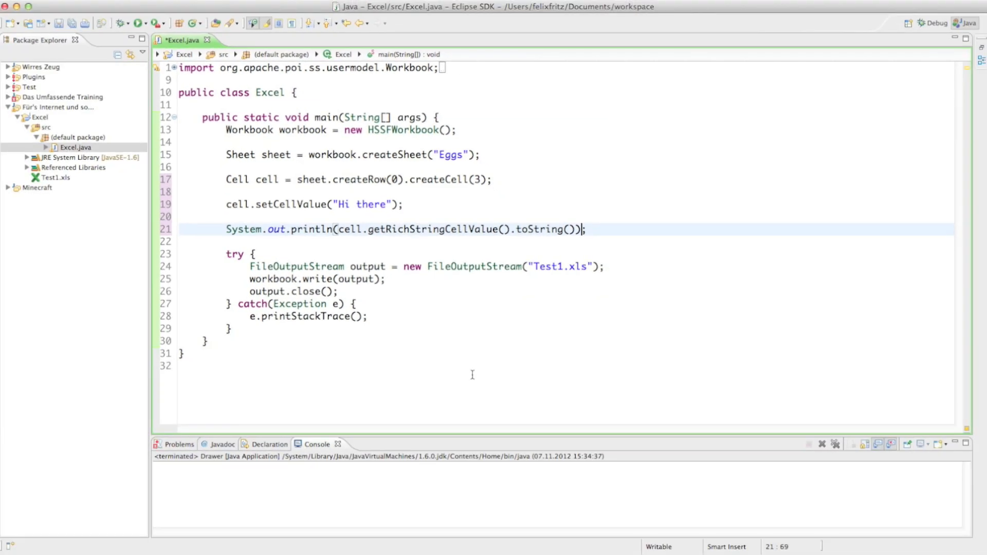
Save Excel.java with Cmd+S.
{"action": "key", "text": "Cmd+S"}
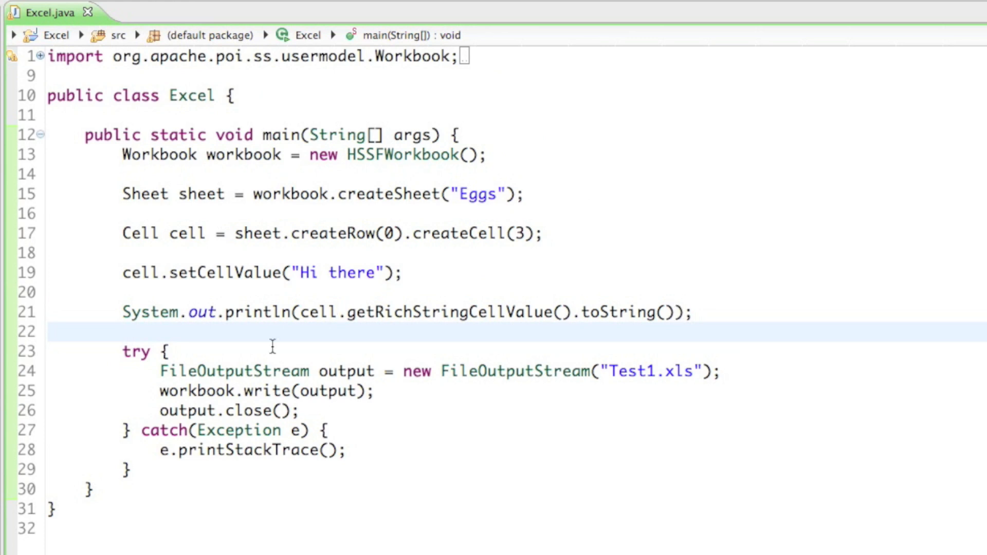
{"action": "mouse_move", "coordinate": [363, 308]}
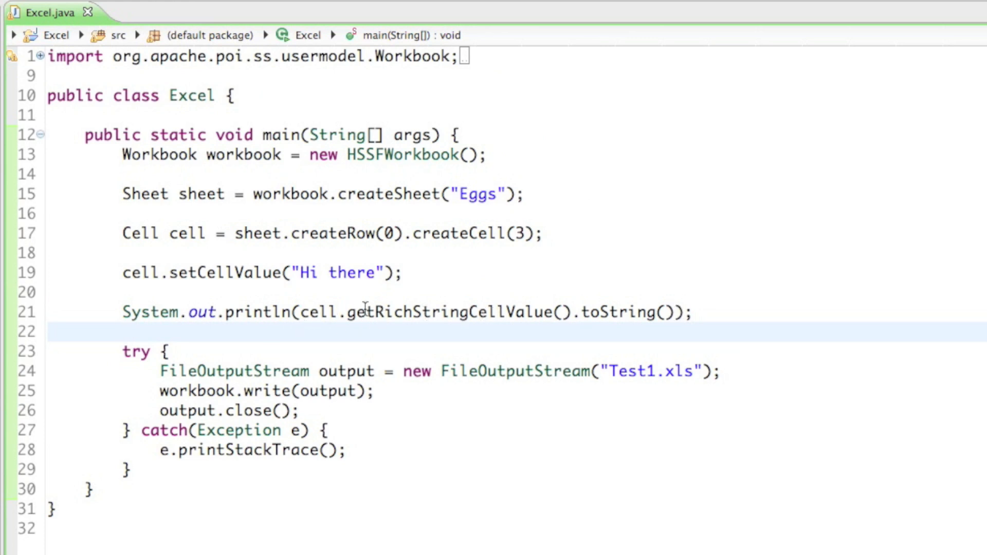
Run the Excel program from the toolbar to print 'Hi there' in the Console.
{"action": "left_click", "coordinate": [123, 331]}
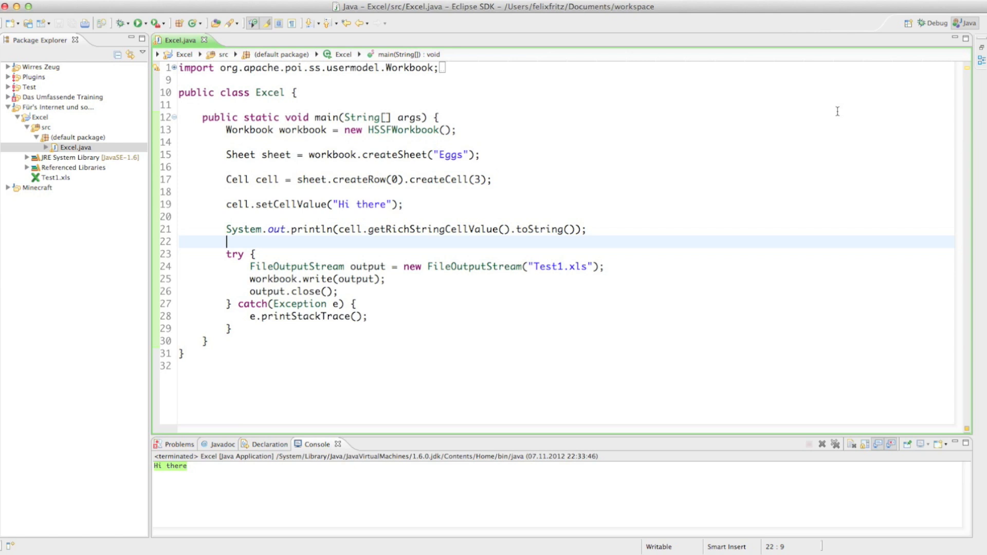
{"action": "mouse_move", "coordinate": [890, 76]}
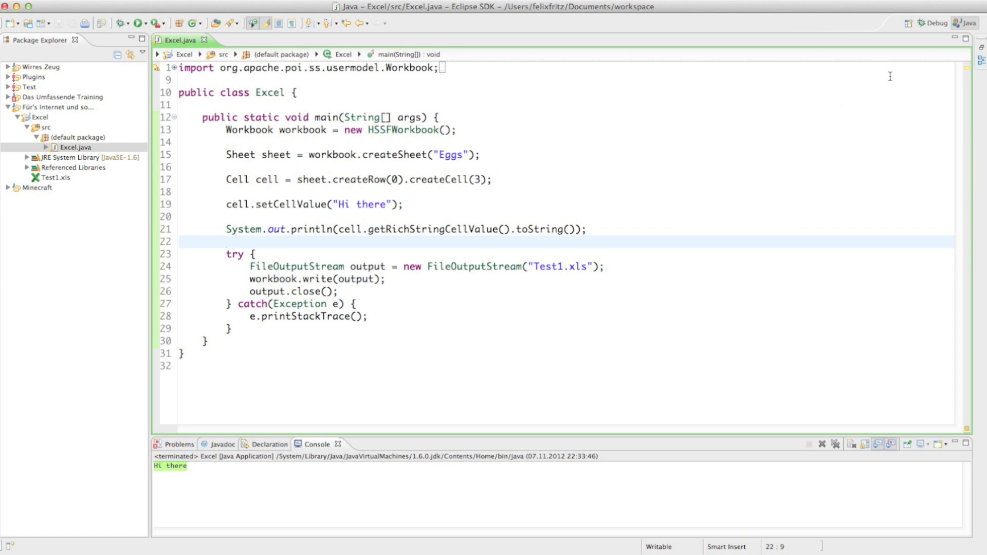
{"action": "mouse_move", "coordinate": [906, 29]}
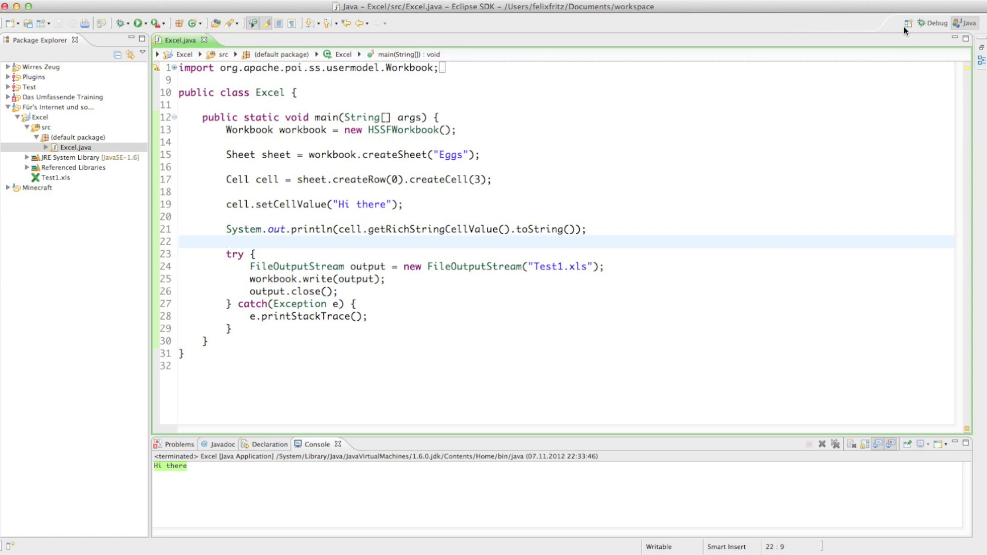